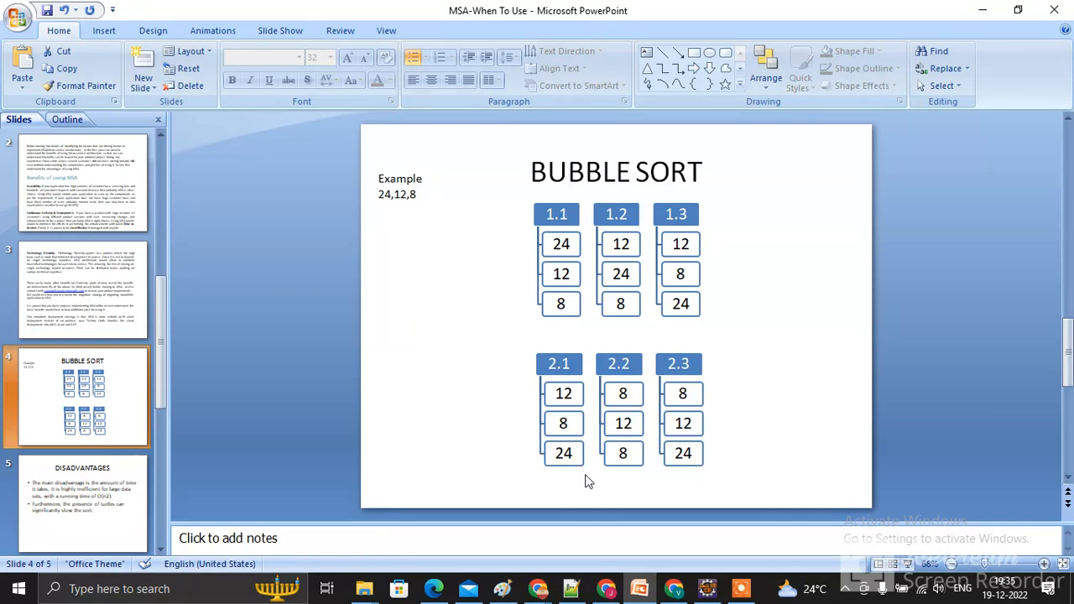
mouse_move(540, 484)
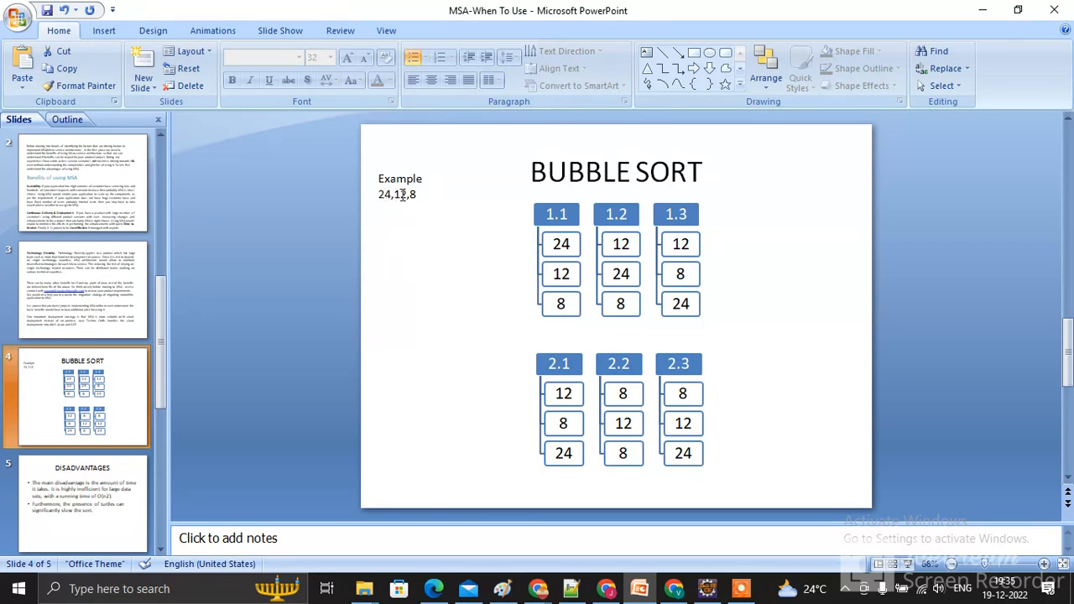
- Highlight the array 24, 12, 8 in main and point to the printing loop on line 10
click(400, 188)
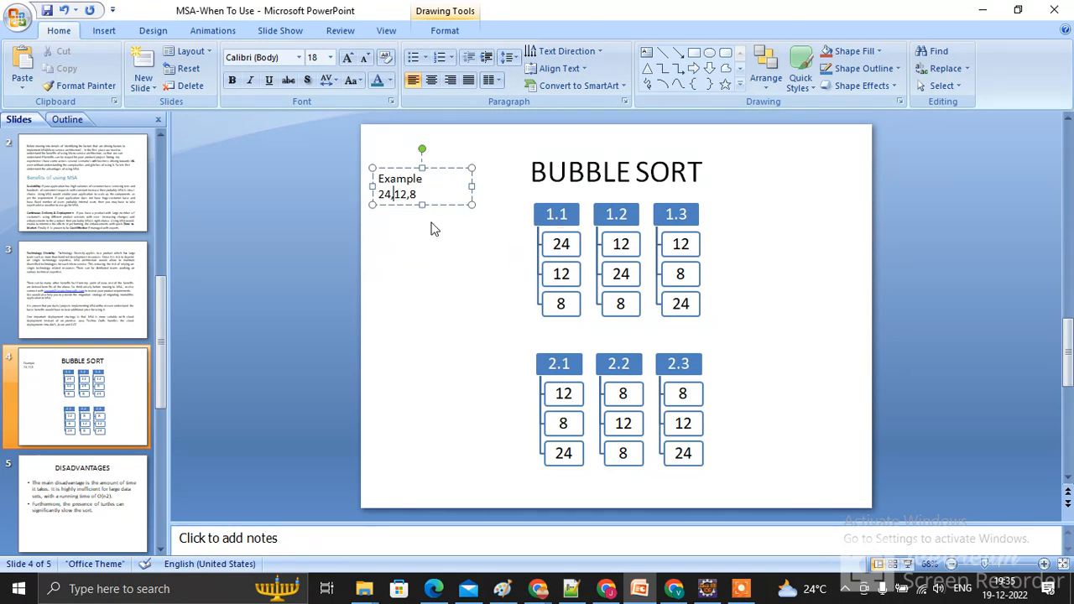
mouse_move(574, 275)
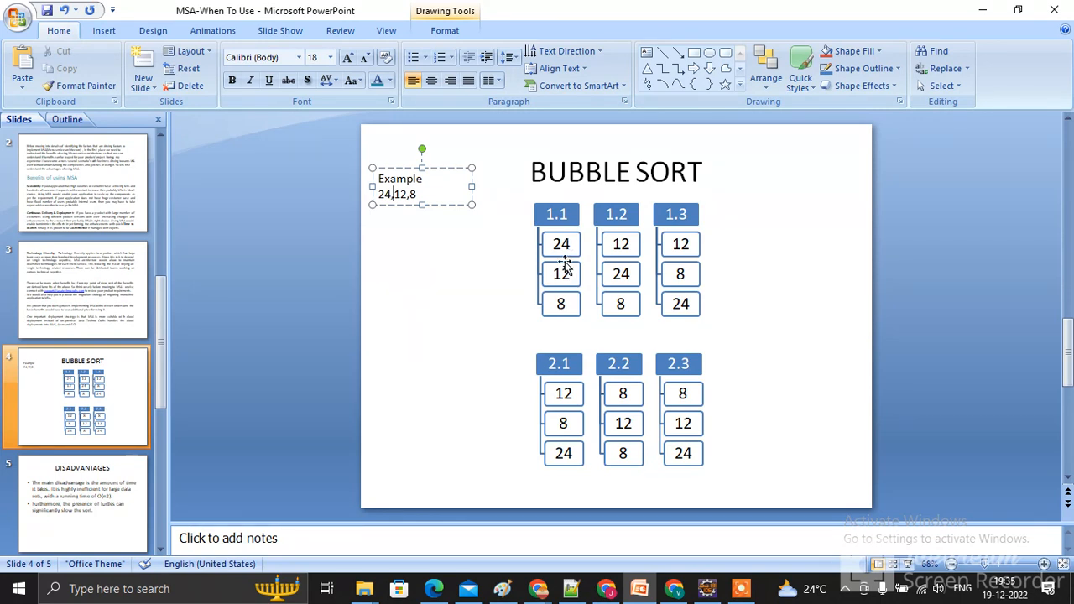
mouse_move(570, 277)
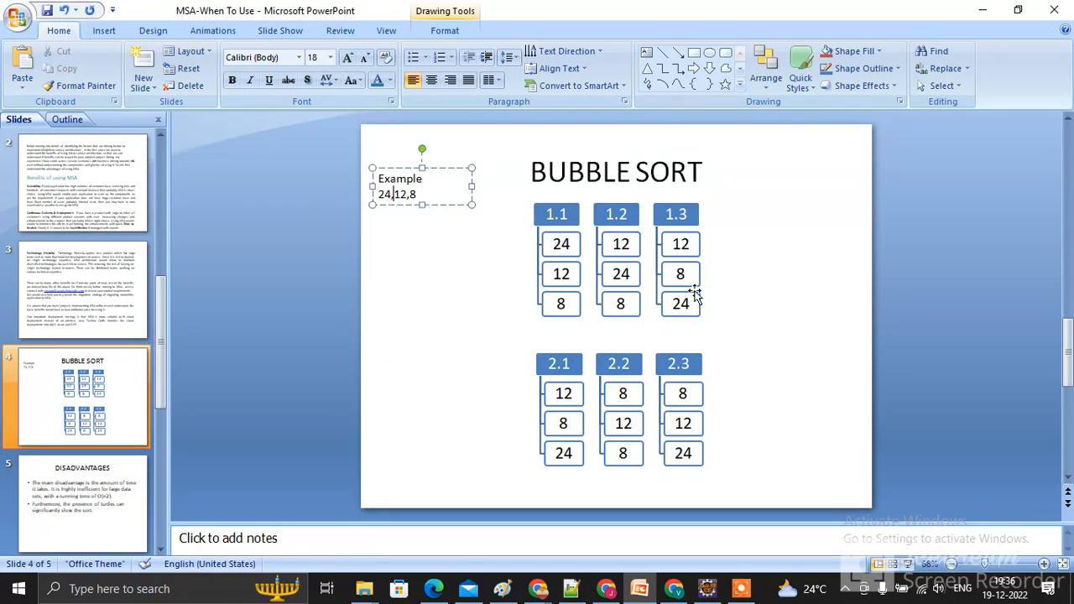
mouse_move(690, 212)
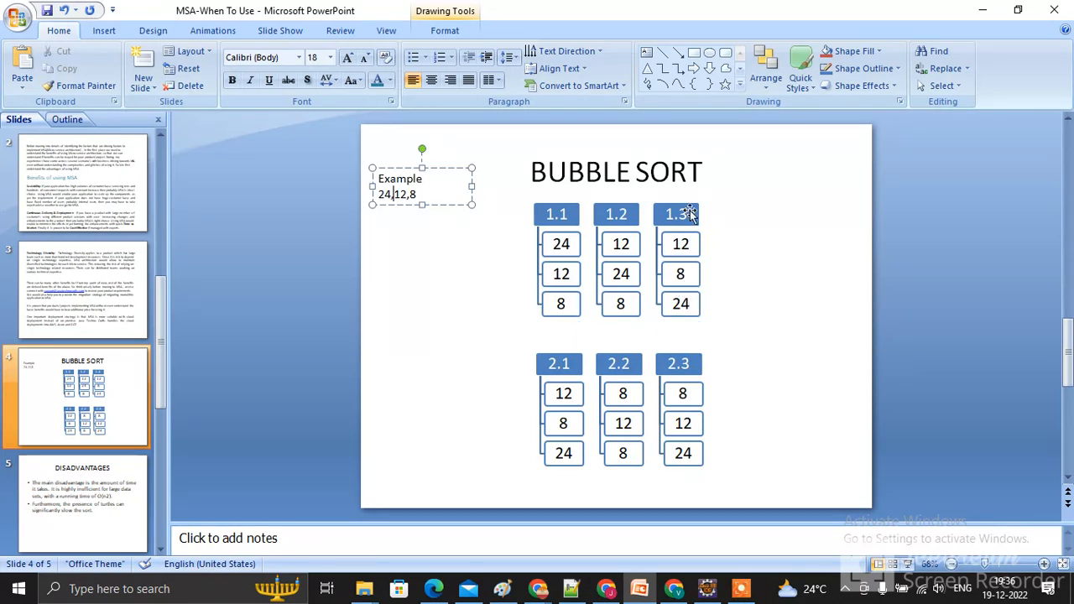
mouse_move(719, 350)
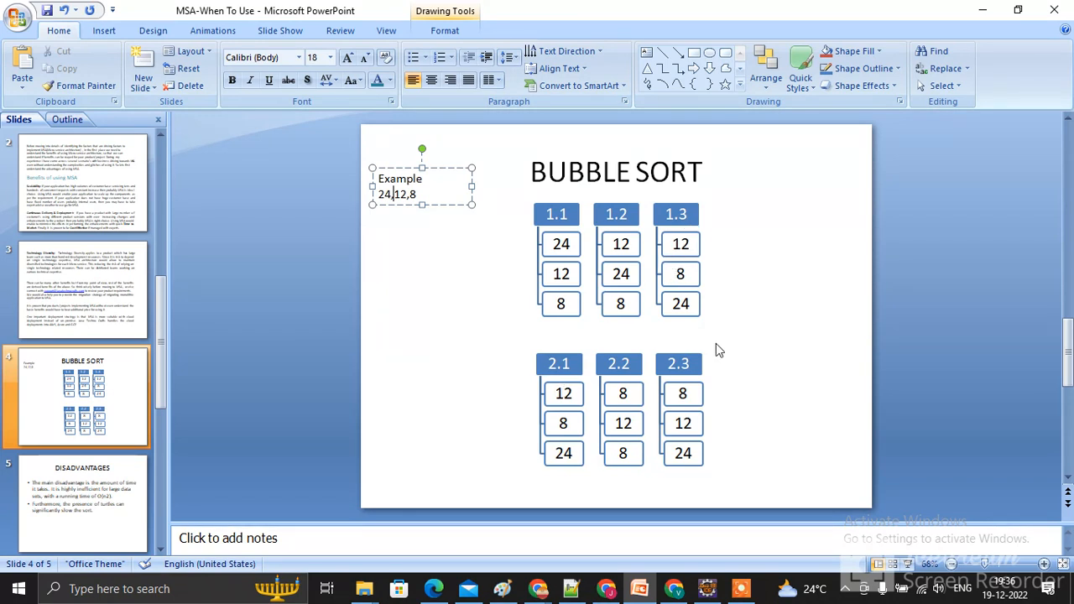
mouse_move(594, 450)
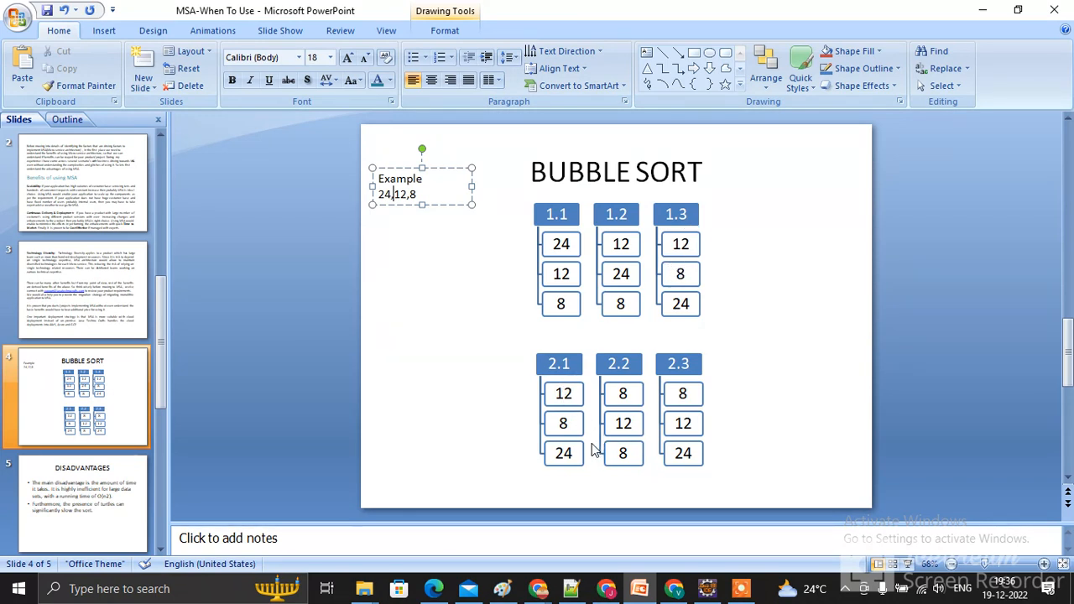
mouse_move(554, 394)
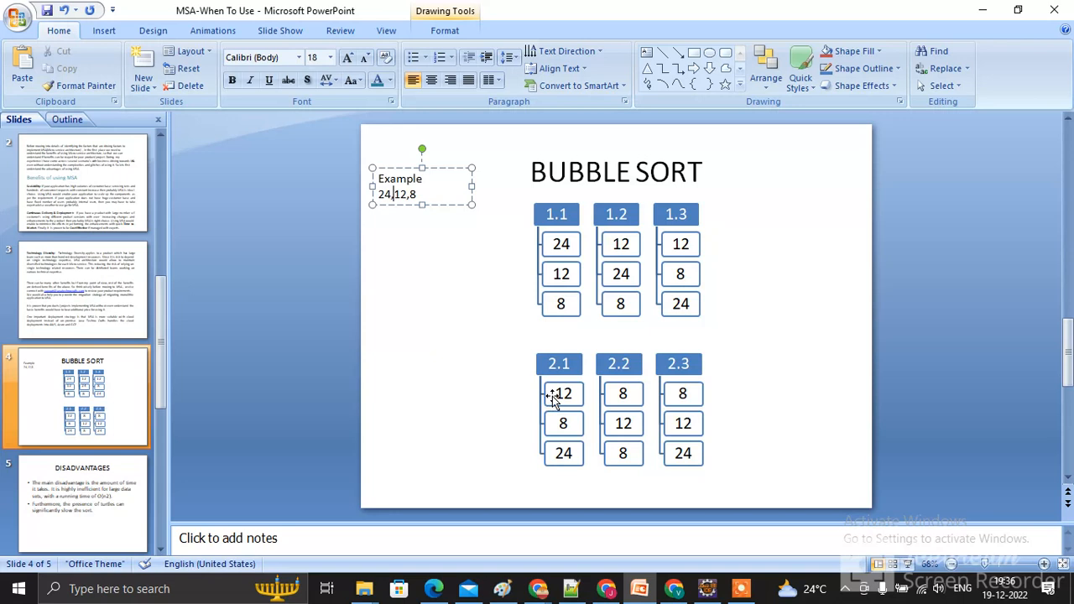
mouse_move(587, 428)
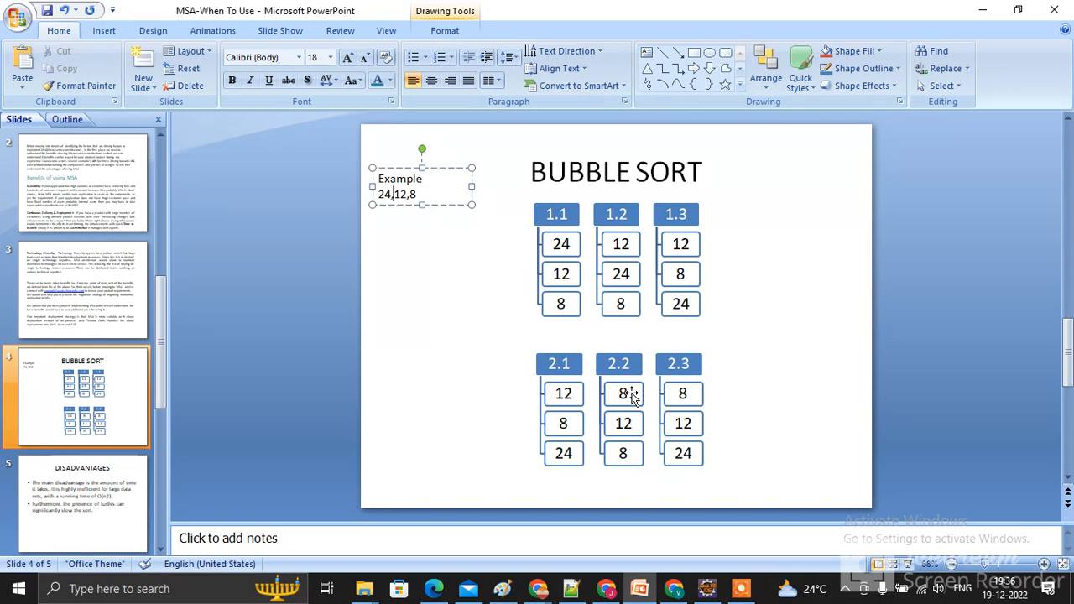
mouse_move(614, 430)
text(24)
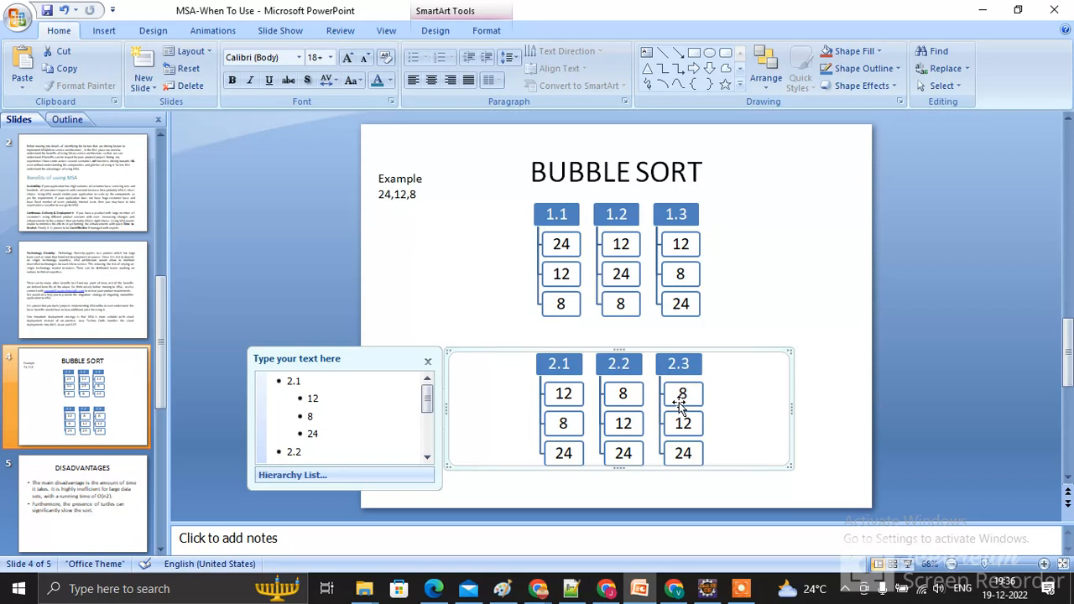
mouse_move(718, 470)
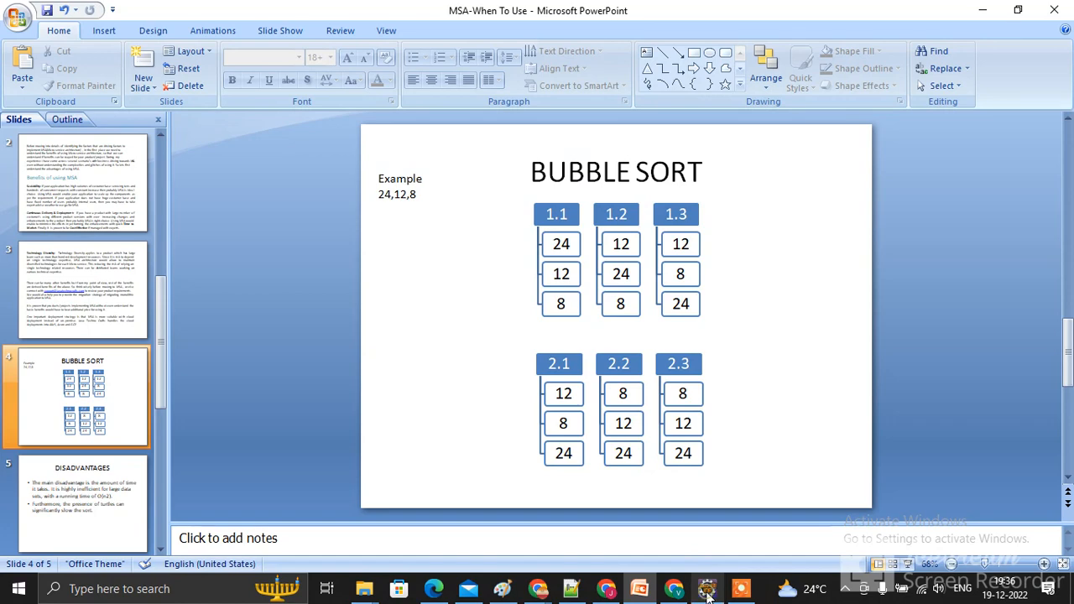
click(707, 588)
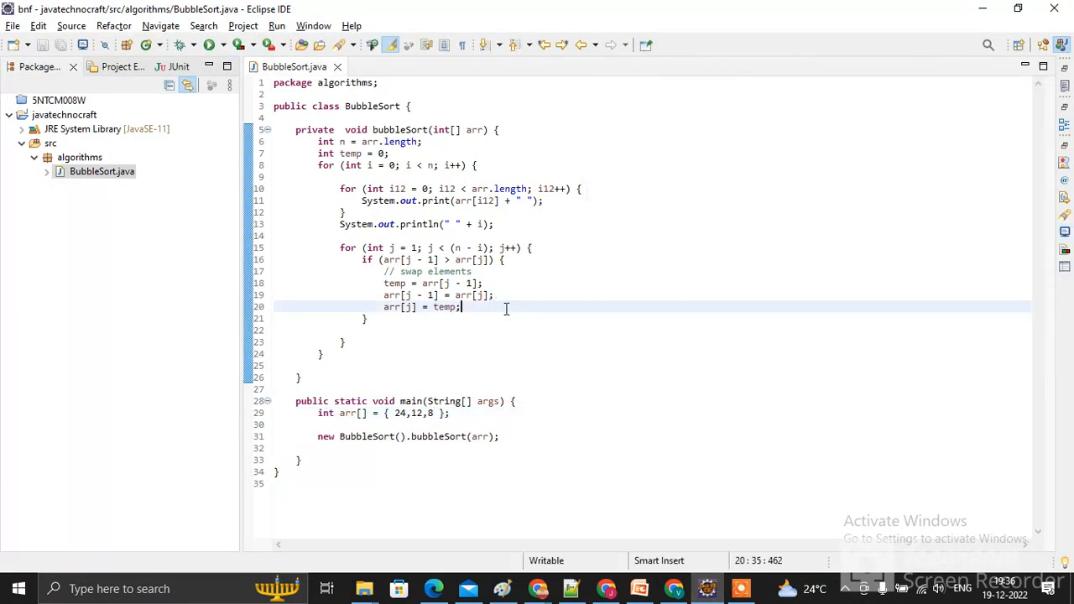
mouse_move(376, 433)
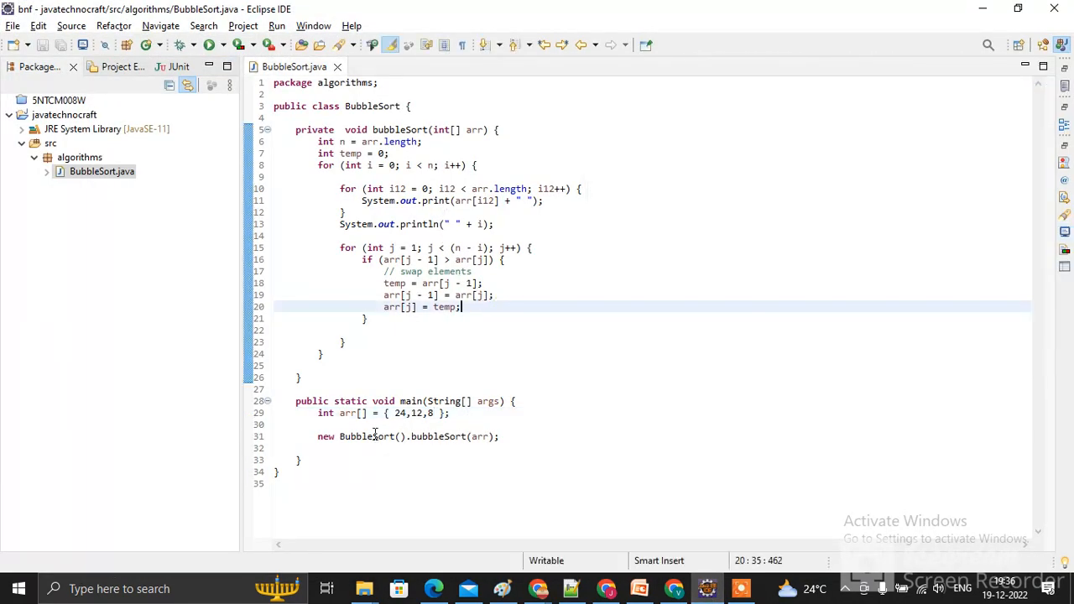
click(397, 413)
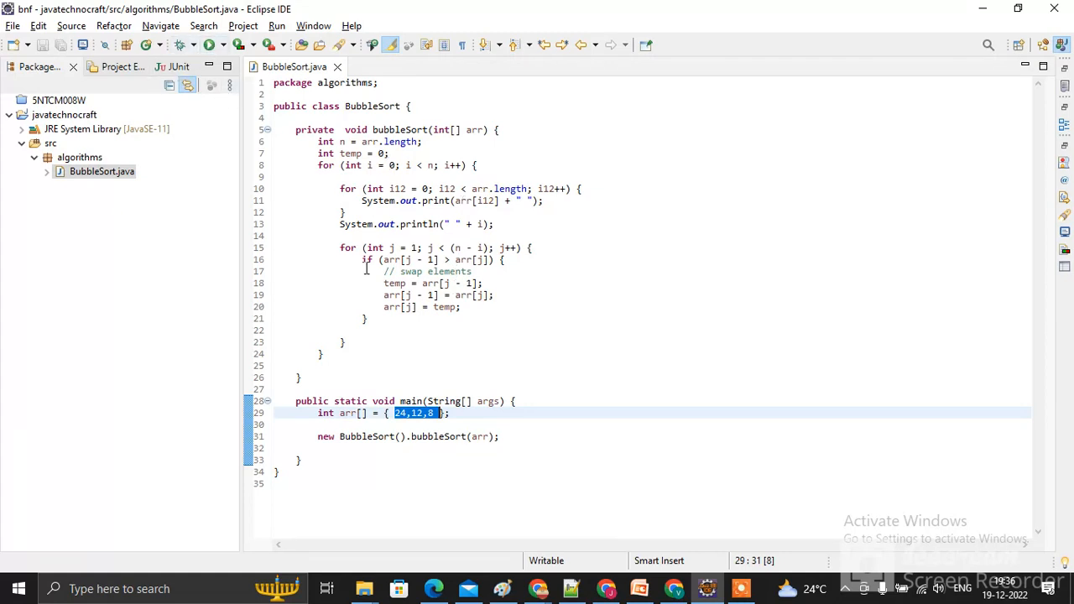
mouse_move(349, 188)
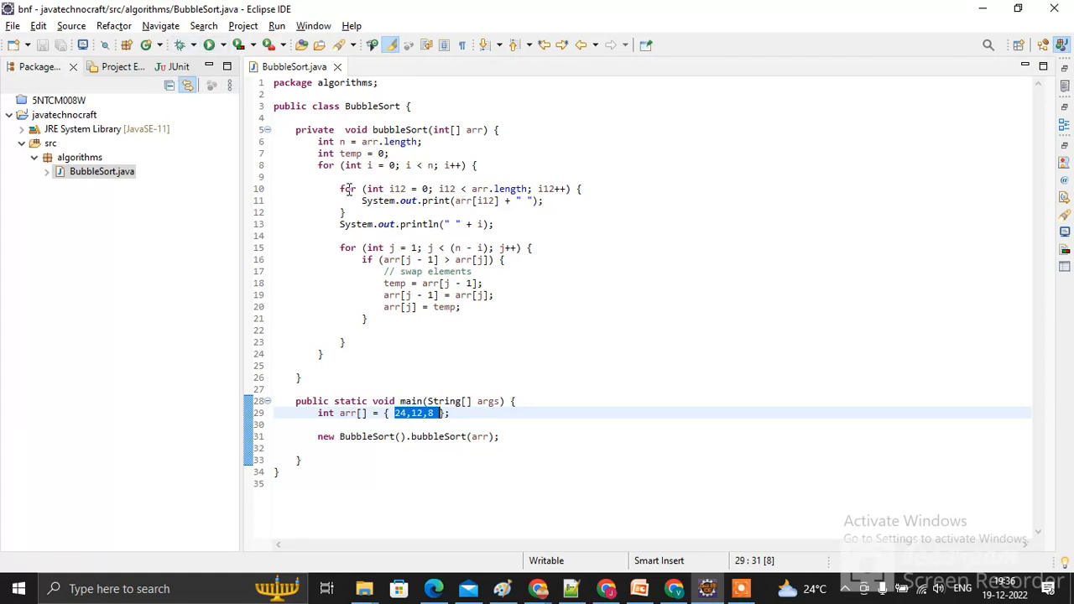
click(478, 166)
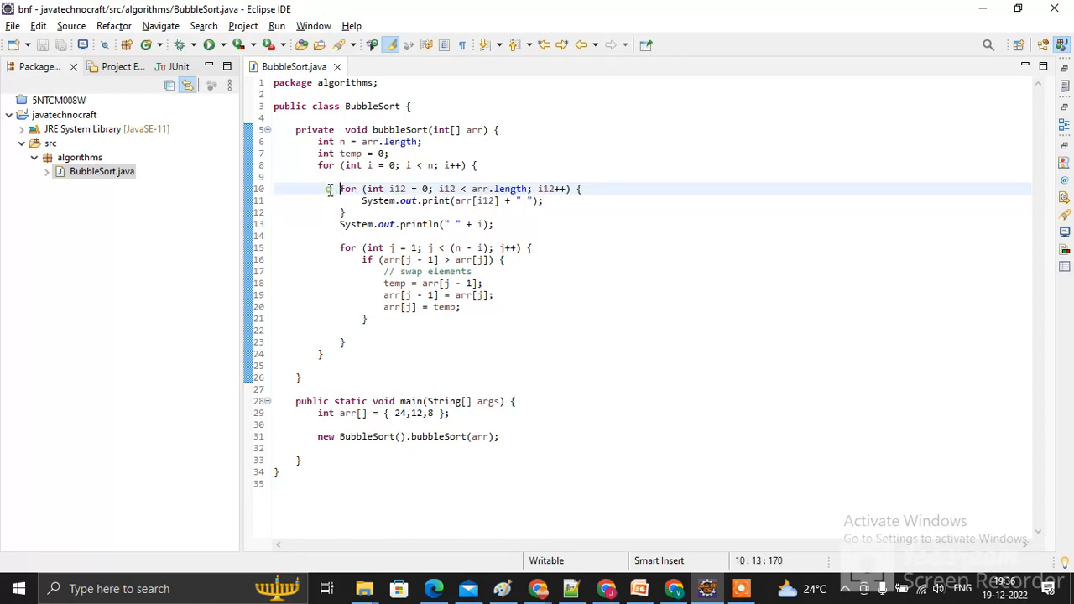
- Highlight the swapping loop on lines 15-18, then run the BubbleSort program
drag(339, 188, 495, 225)
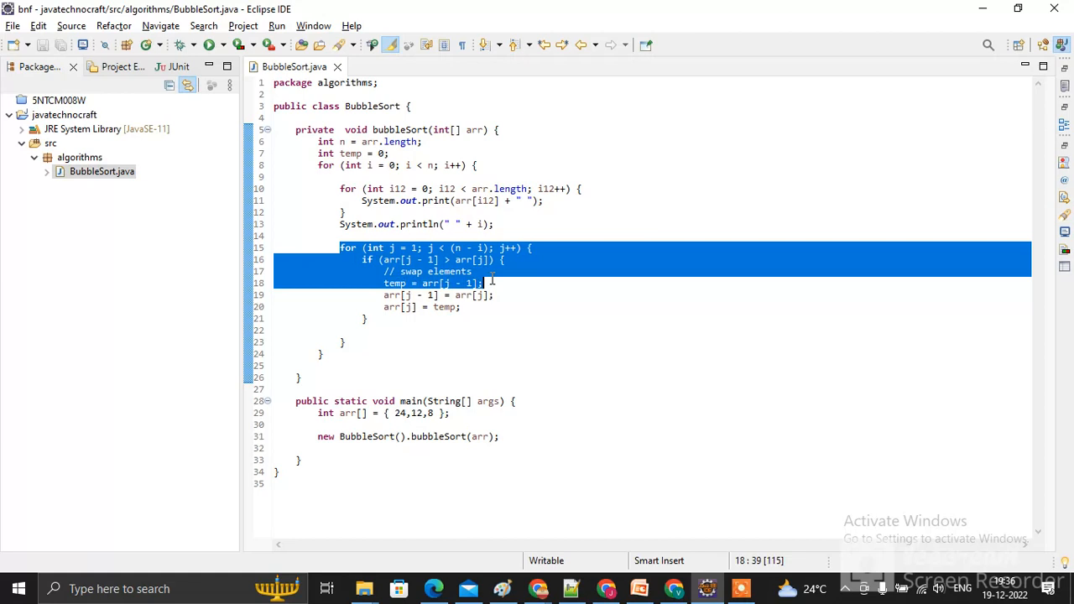
click(429, 282)
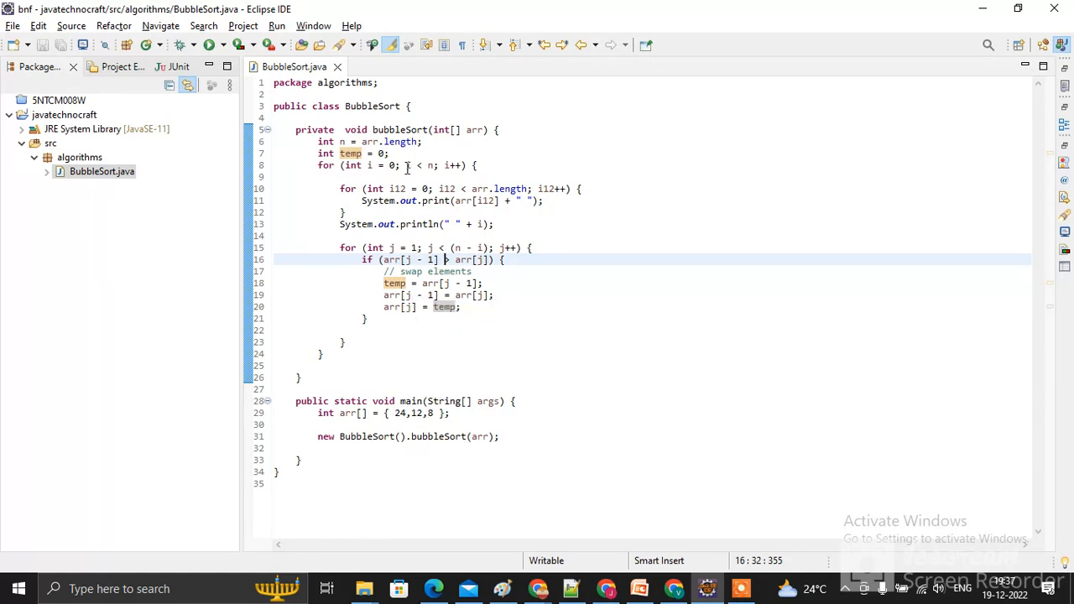
click(208, 43)
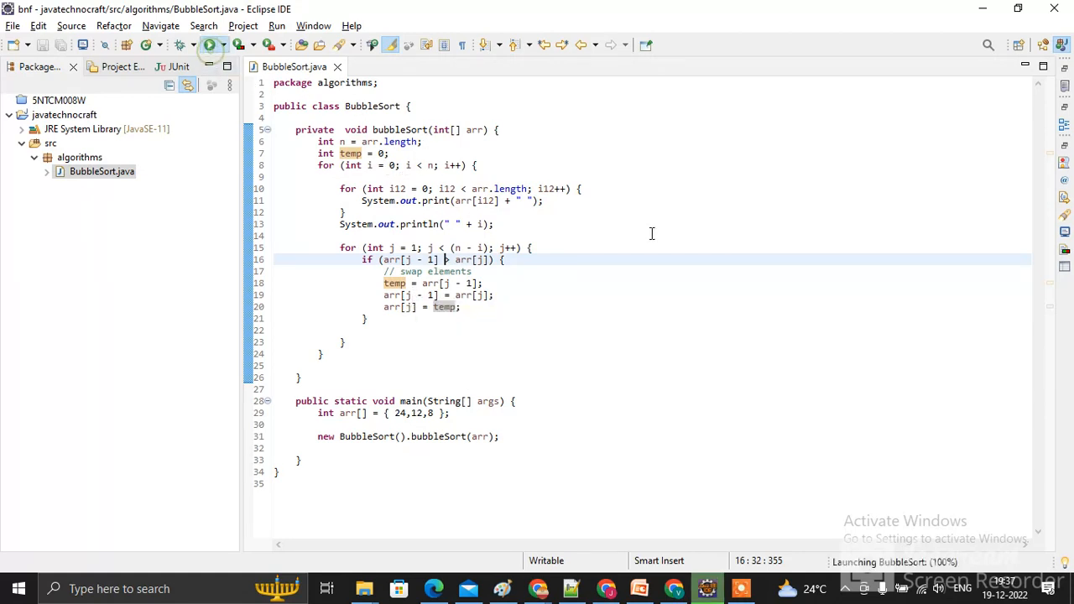
- Expand the Console to read the passes ending in 8 12 24, then switch back to PowerPoint
click(208, 44)
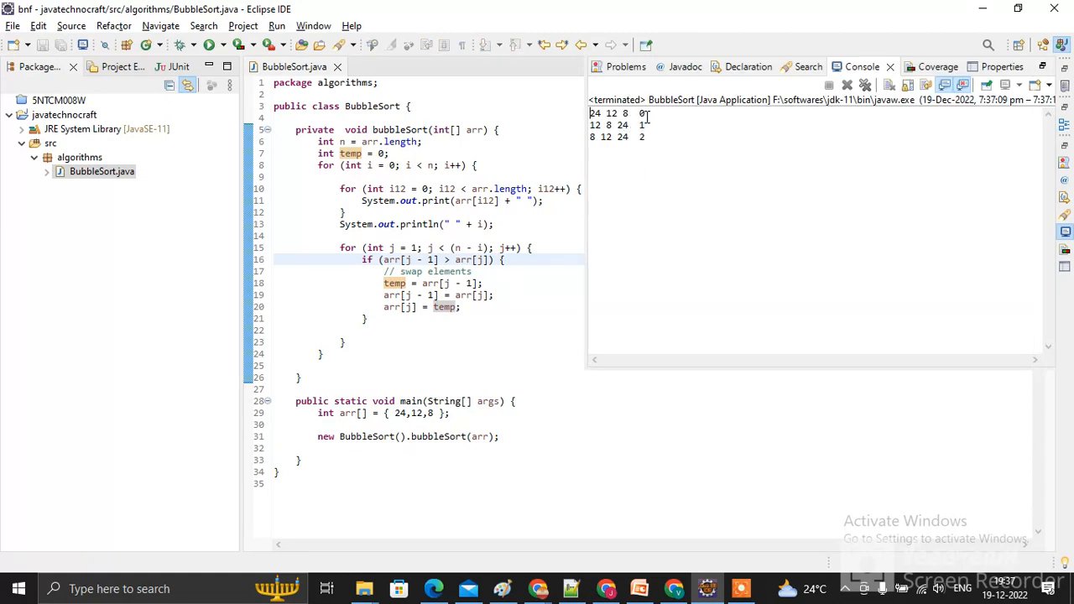
double_click(618, 124)
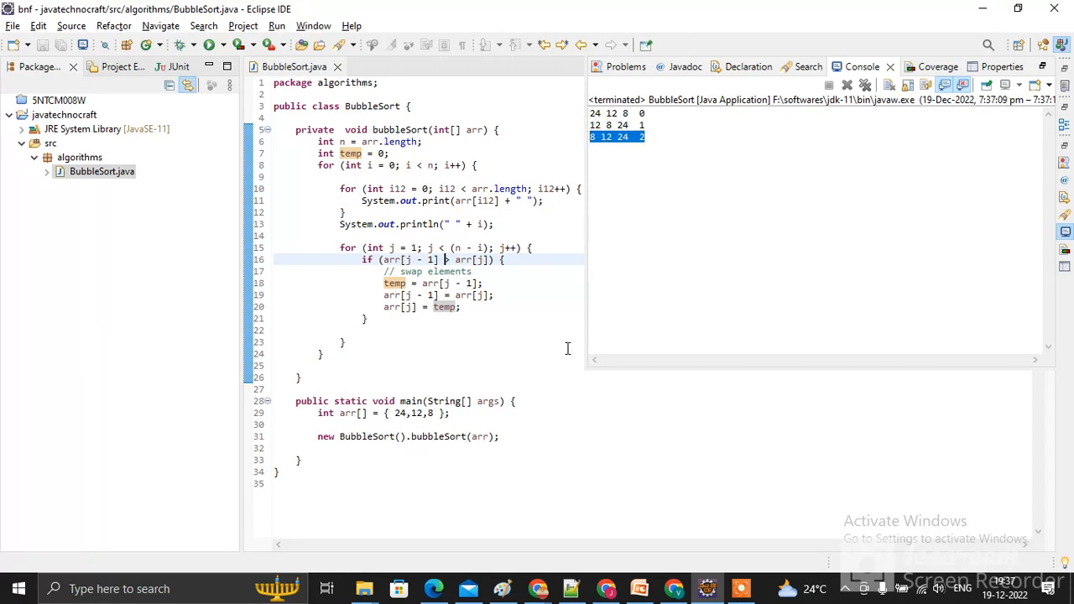
click(639, 587)
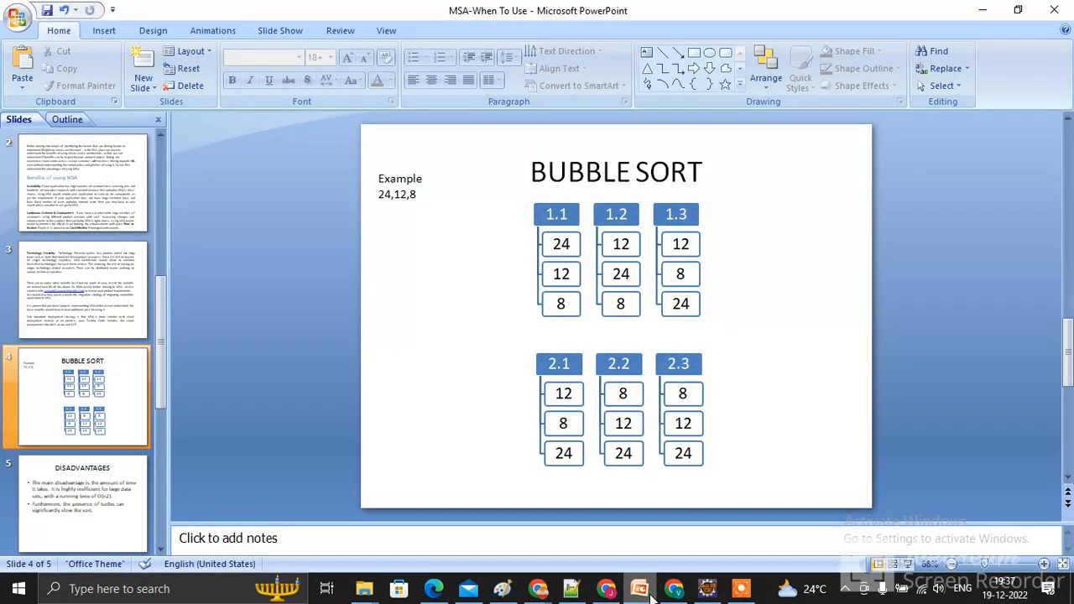
click(76, 504)
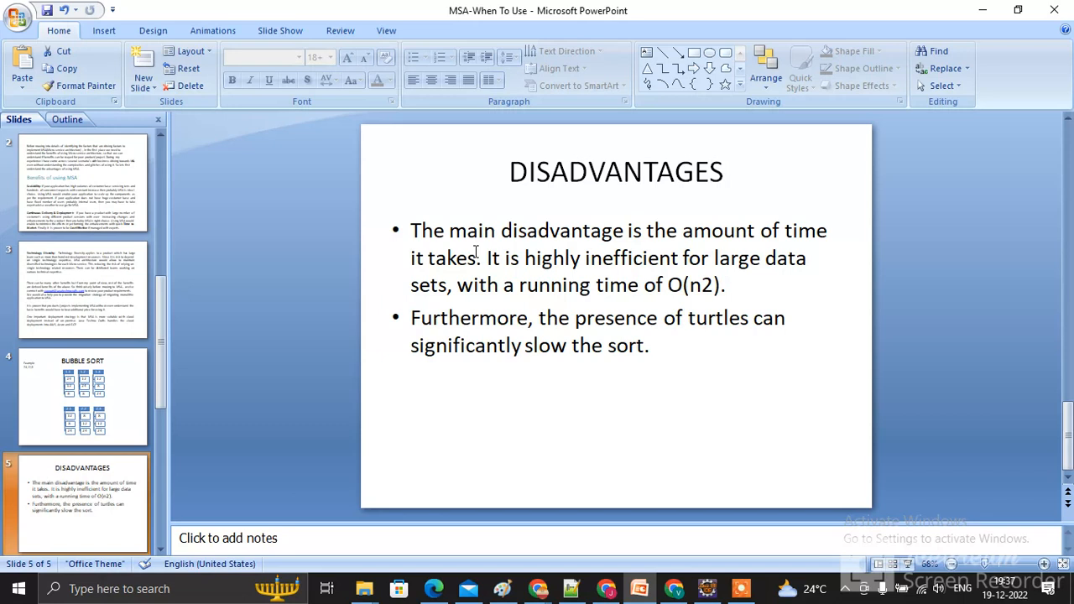
mouse_move(621, 267)
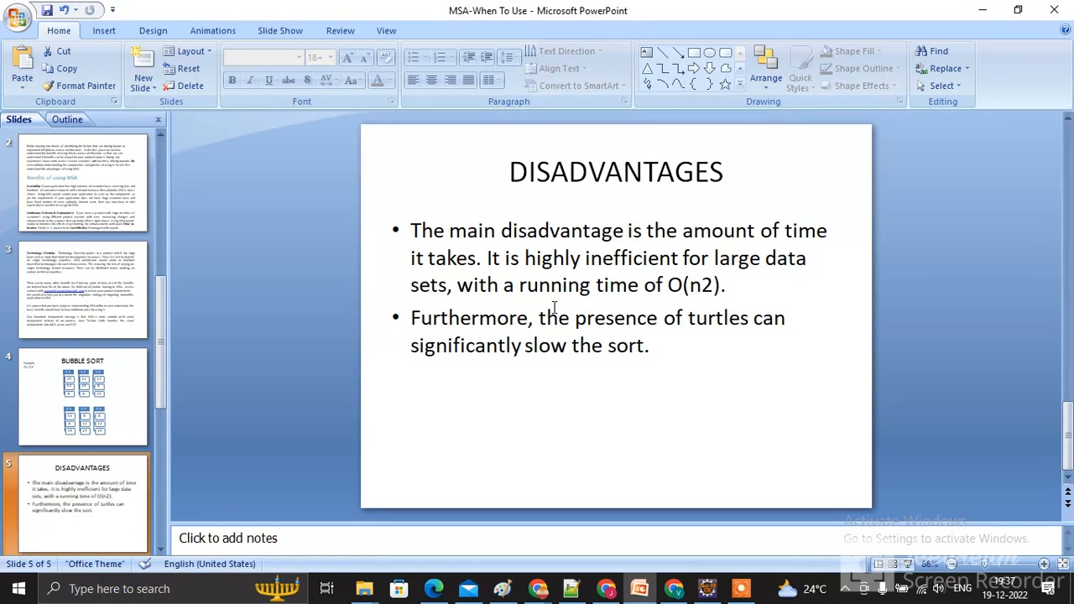
click(80, 394)
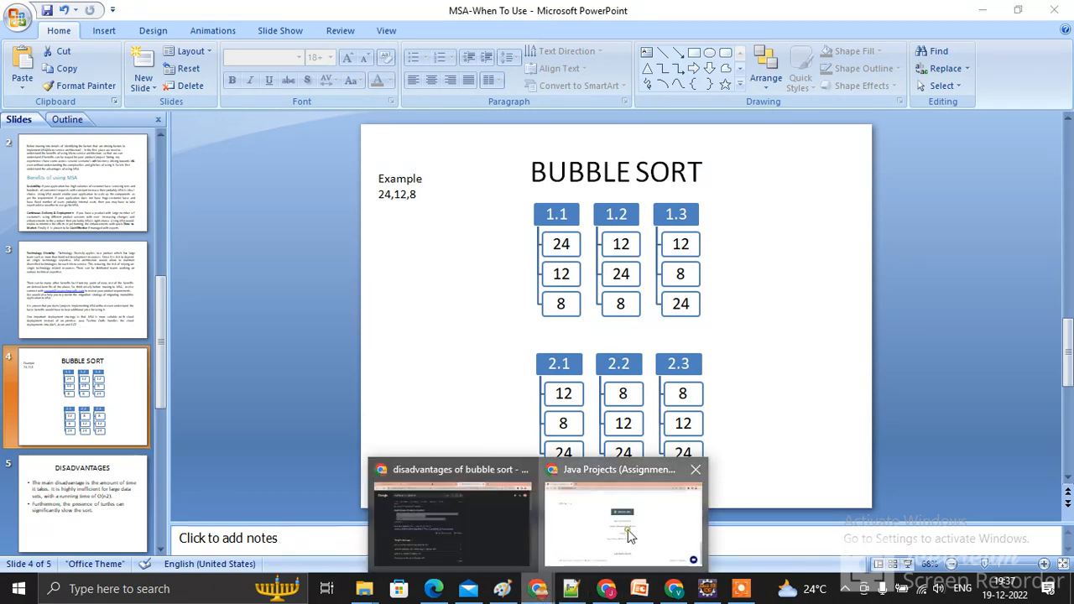
- Switch to the Java Techno Crafts site and scroll from the home banner down to the Contact Us footer
click(624, 517)
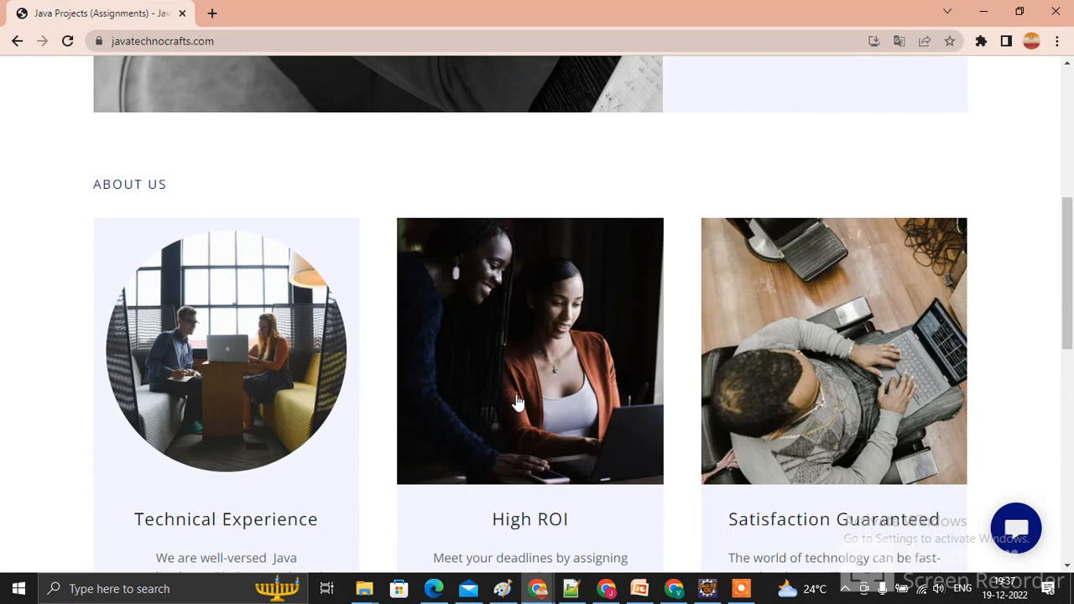
scroll(up, 3)
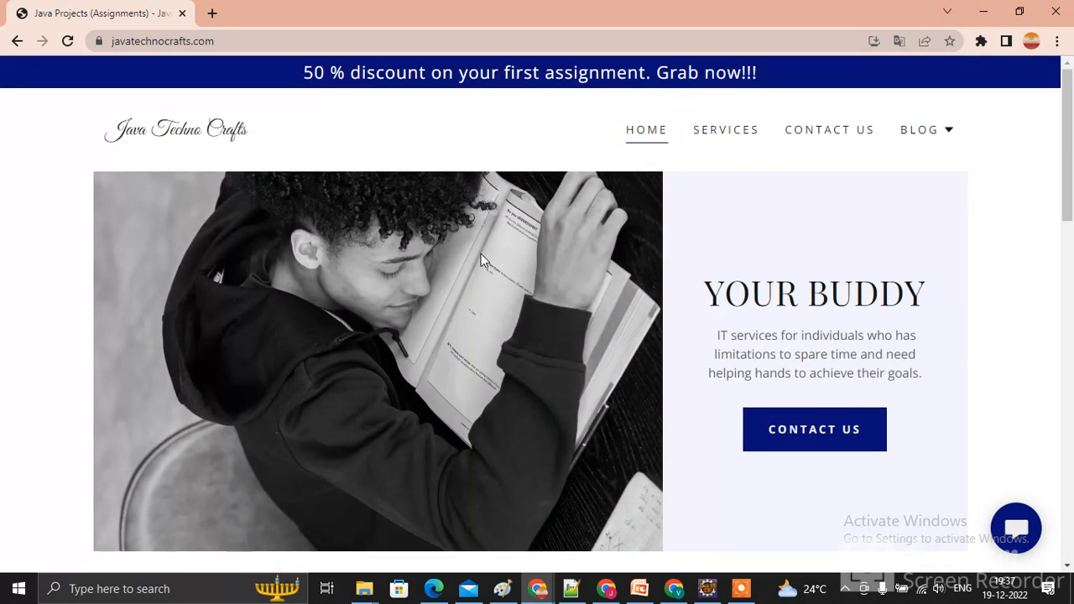
mouse_move(557, 286)
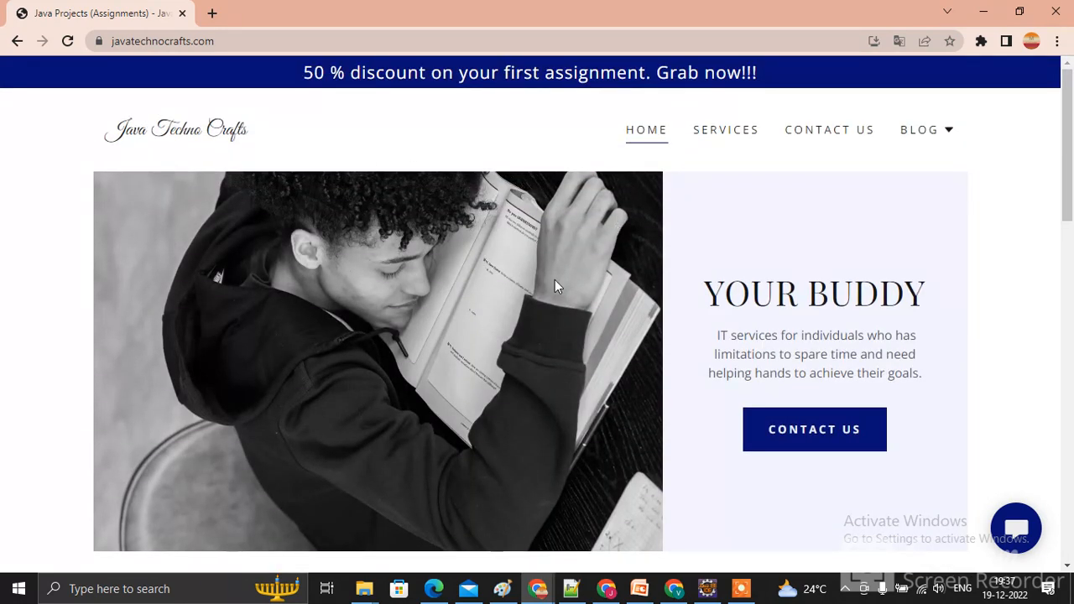
mouse_move(400, 198)
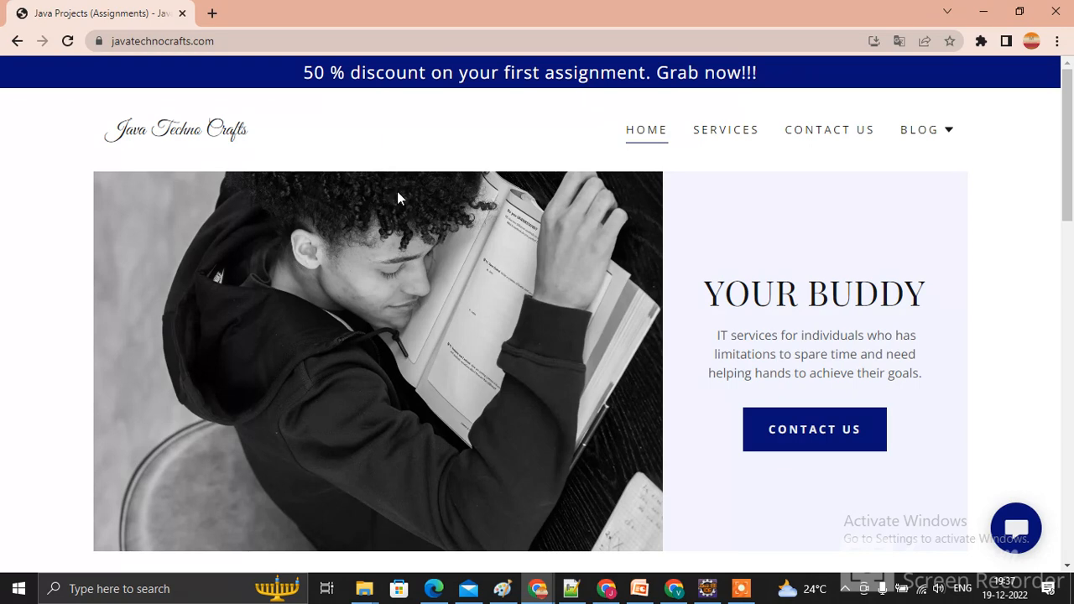
mouse_move(339, 115)
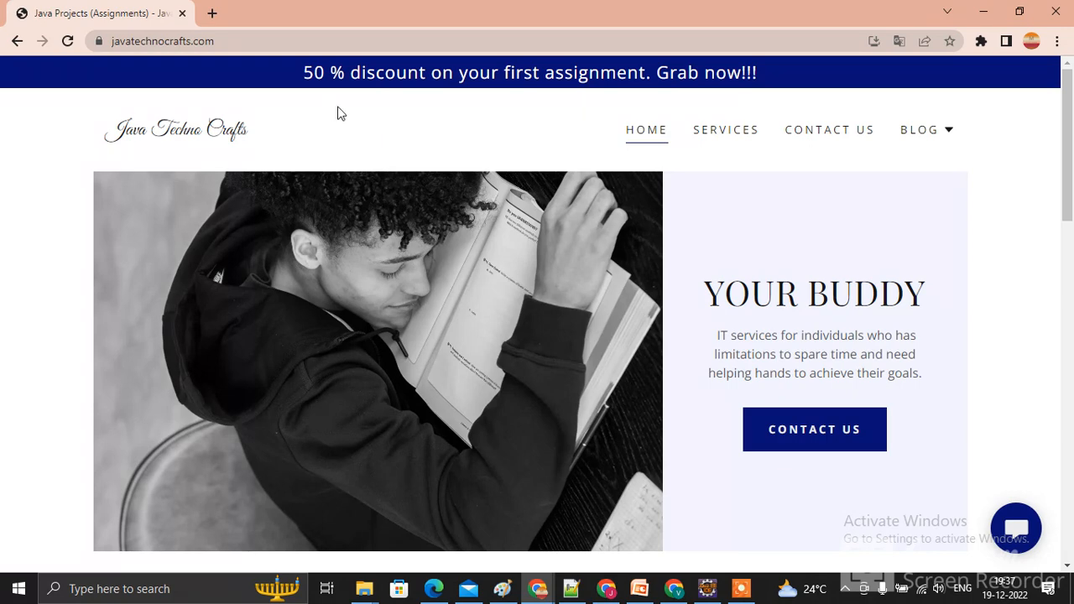
scroll(down, 3)
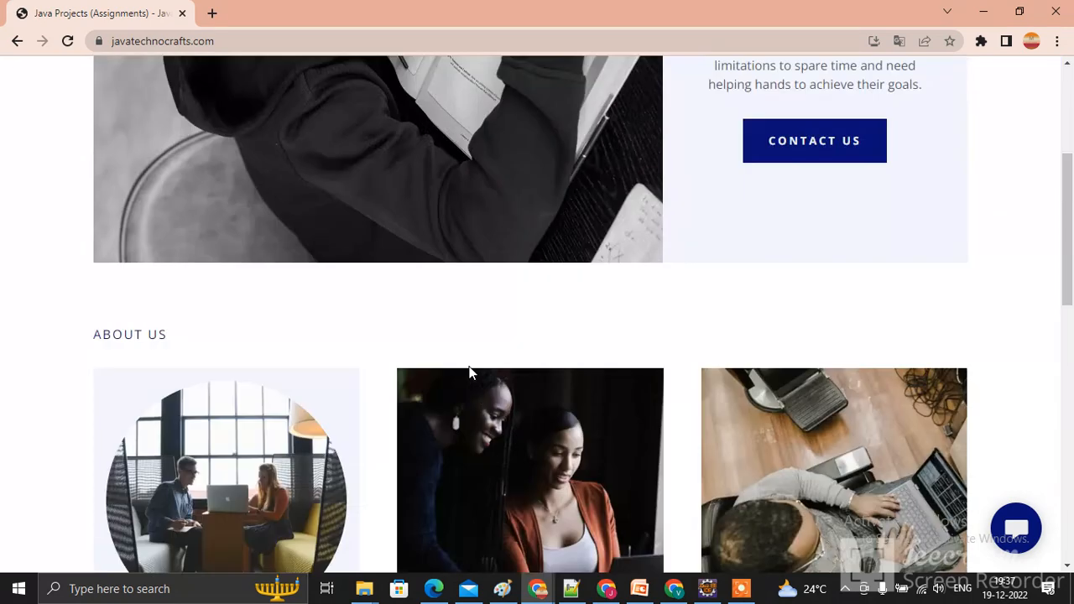
scroll(down, 3)
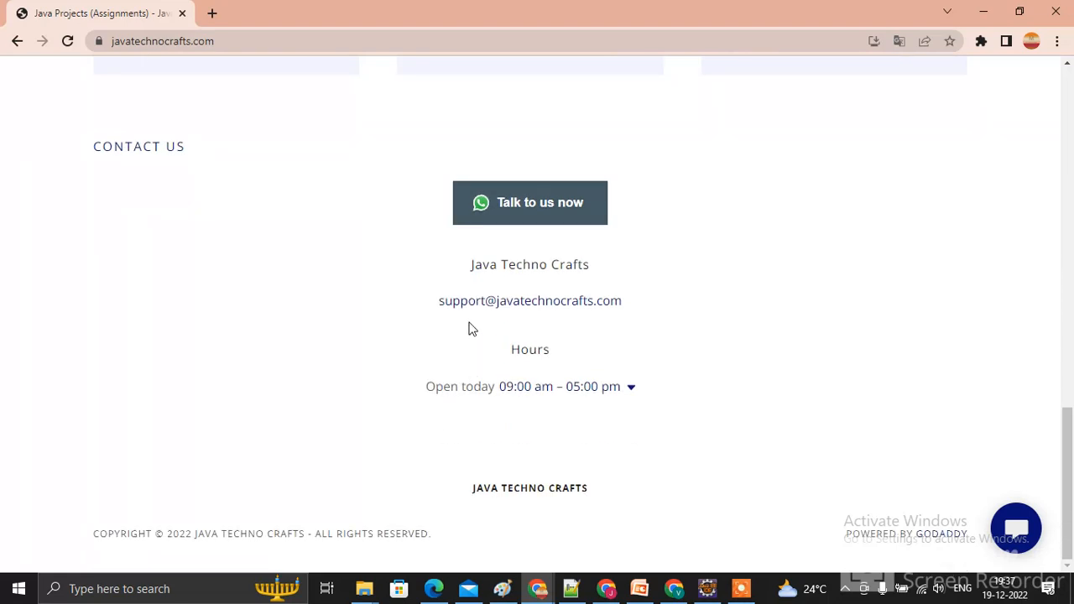
mouse_move(527, 416)
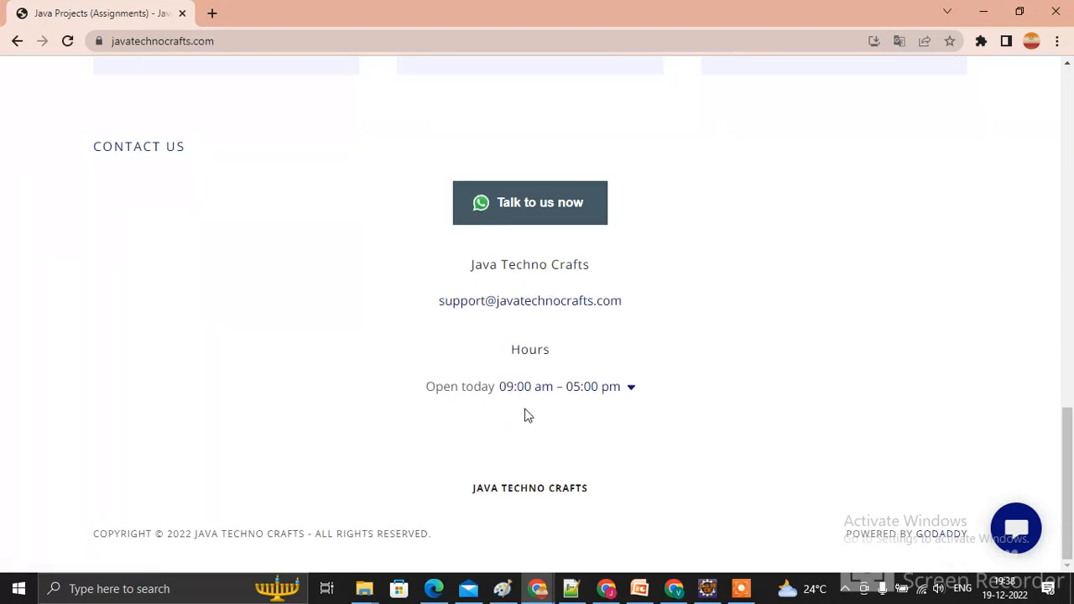
mouse_move(550, 334)
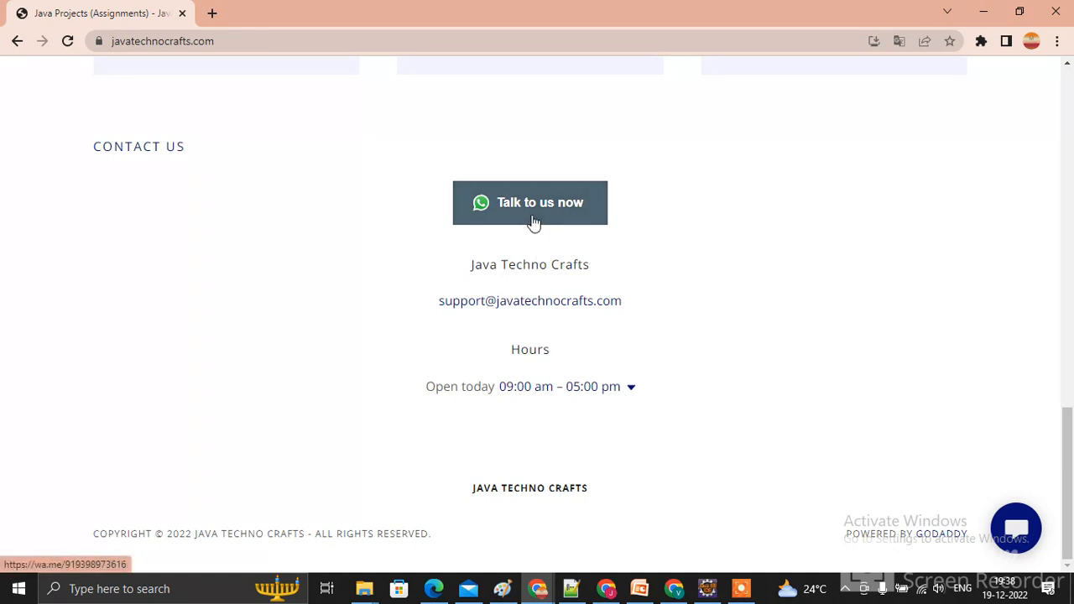
mouse_move(740, 588)
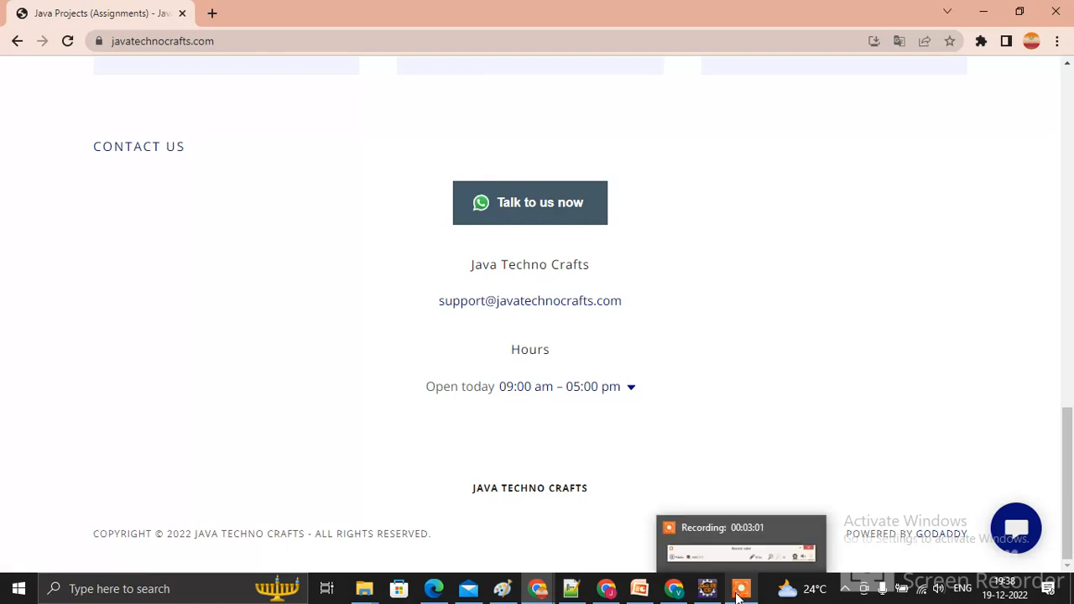